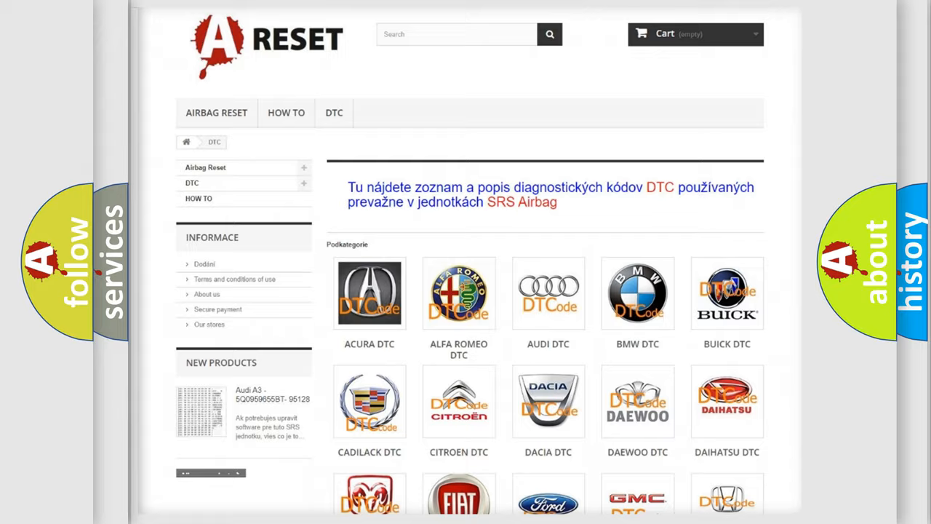
Step: Scroll down the brand list to reach the Dodge DTC tile and its code list
scroll(down, 3)
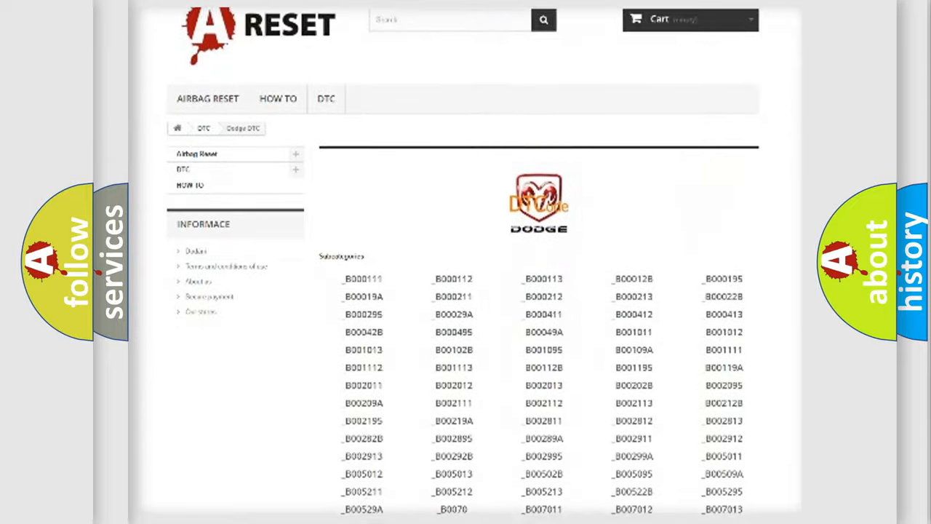
scroll(down, 3)
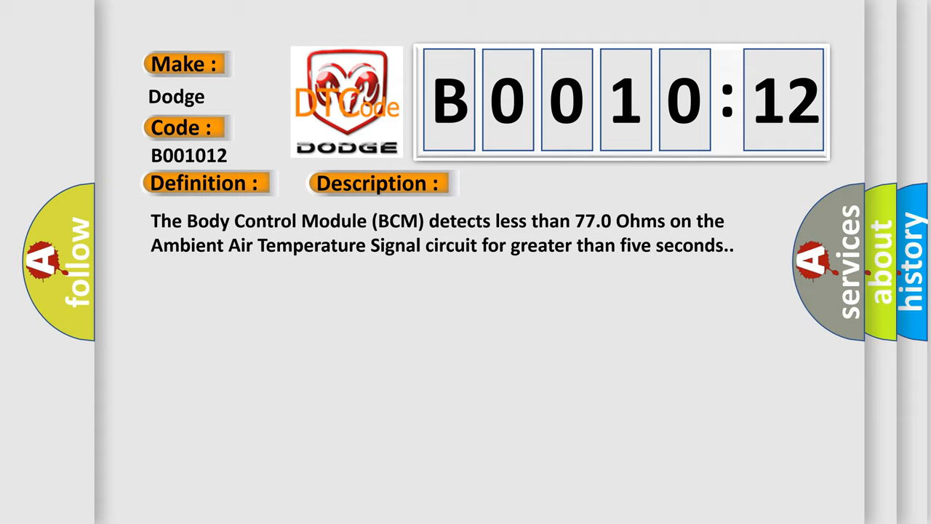
Step: Advance to the slide revealing the B001012 cause: ambient air temperature signal circuit shorted to ground
click(535, 183)
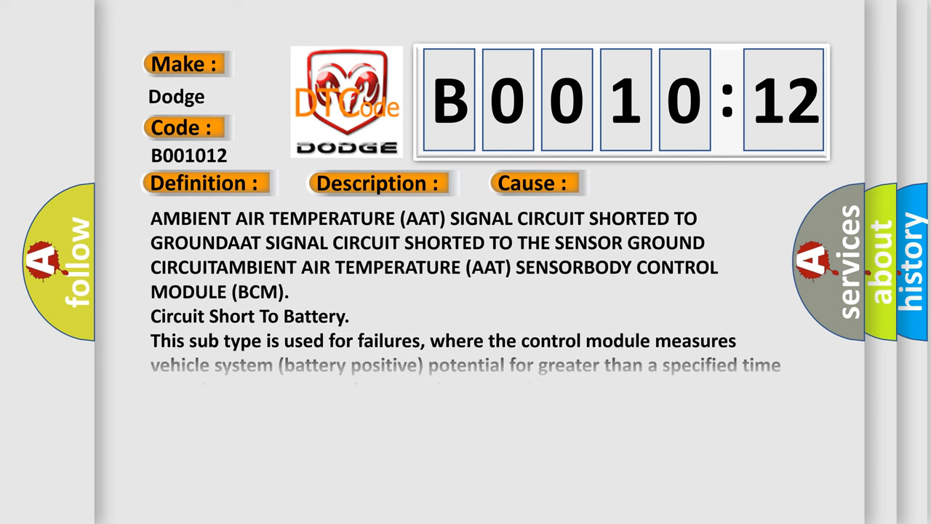